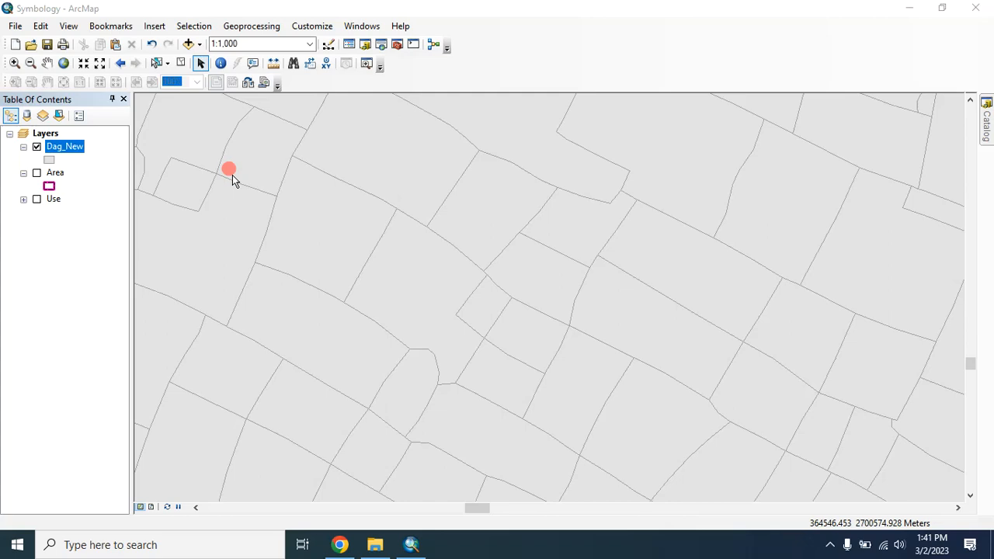
{"action": "mouse_move", "coordinate": [366, 154]}
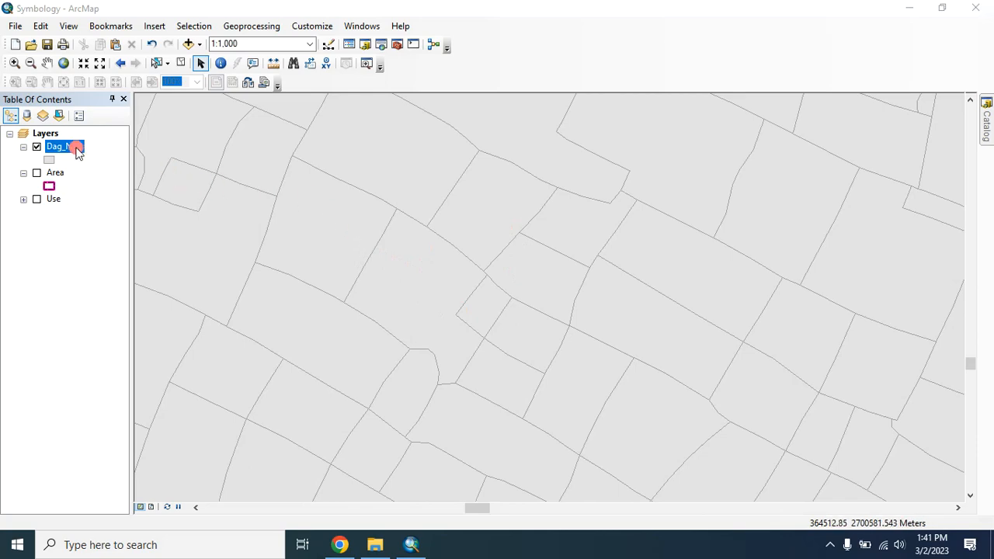
Review the JL_No and Mouza field values in the Dag_New attribute table, then close it
{"action": "right_click", "coordinate": [63, 146]}
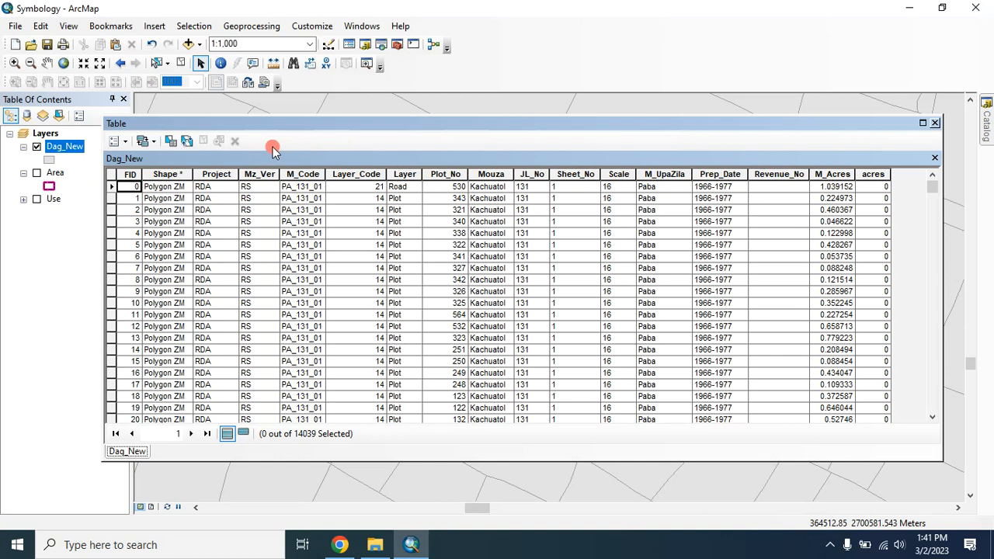
{"action": "mouse_move", "coordinate": [575, 189]}
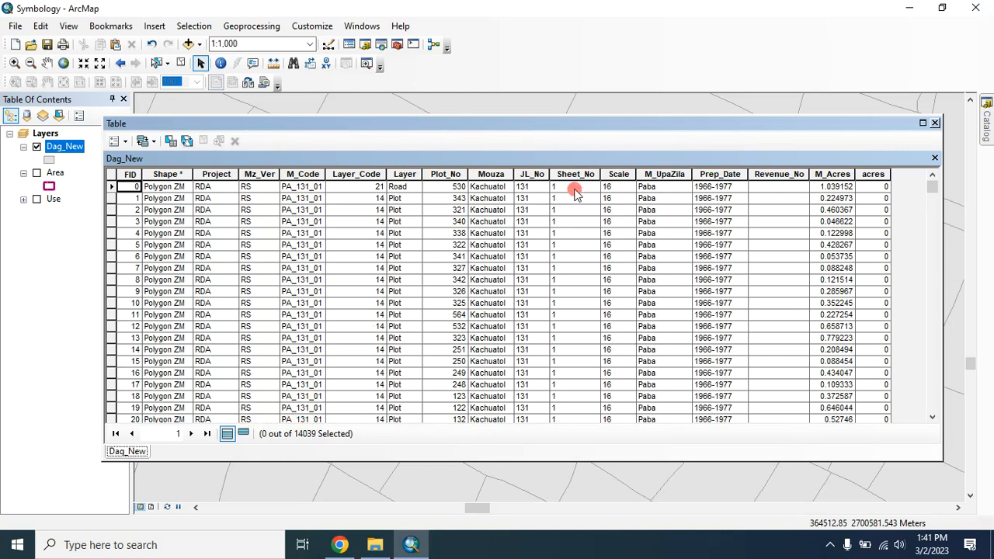
{"action": "left_click", "coordinate": [531, 174]}
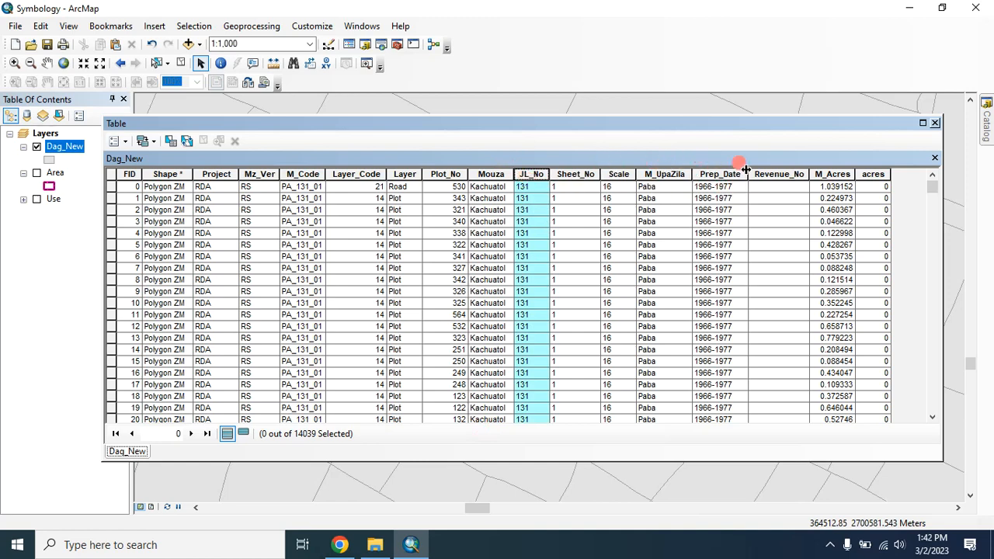
{"action": "left_click", "coordinate": [445, 174]}
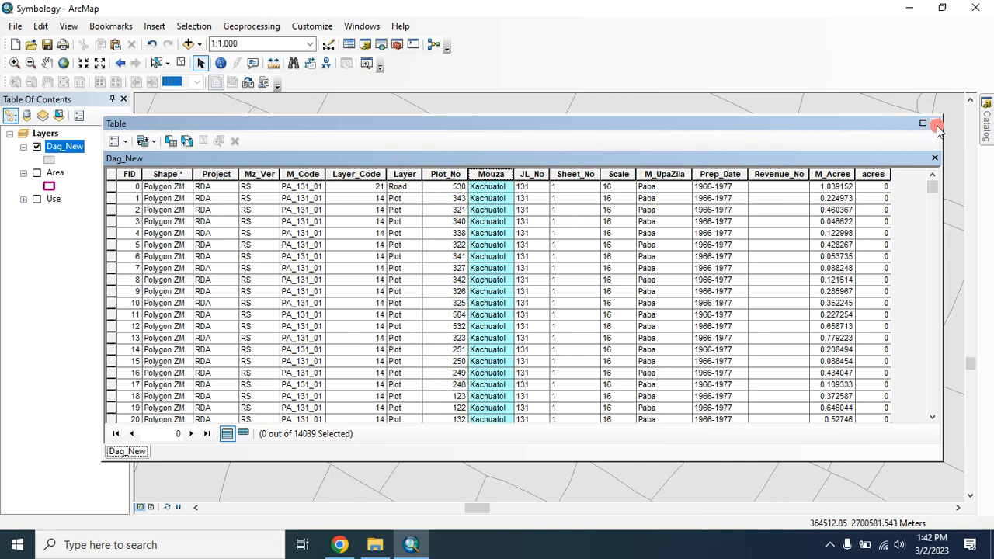
{"action": "left_click", "coordinate": [445, 174]}
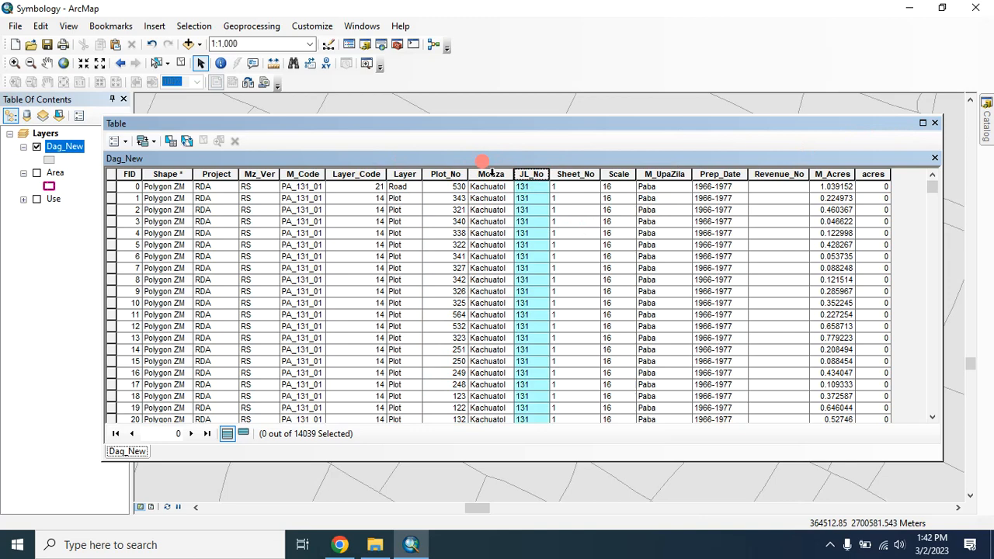
{"action": "left_click", "coordinate": [935, 123]}
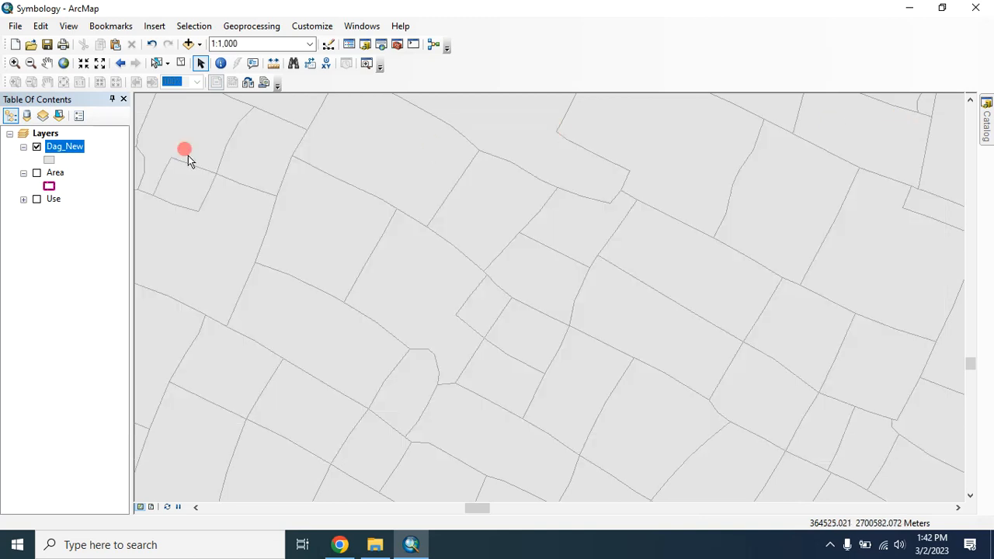
Enable 'Label features in this layer' for Dag_New and start the label expression builder
{"action": "right_click", "coordinate": [64, 146]}
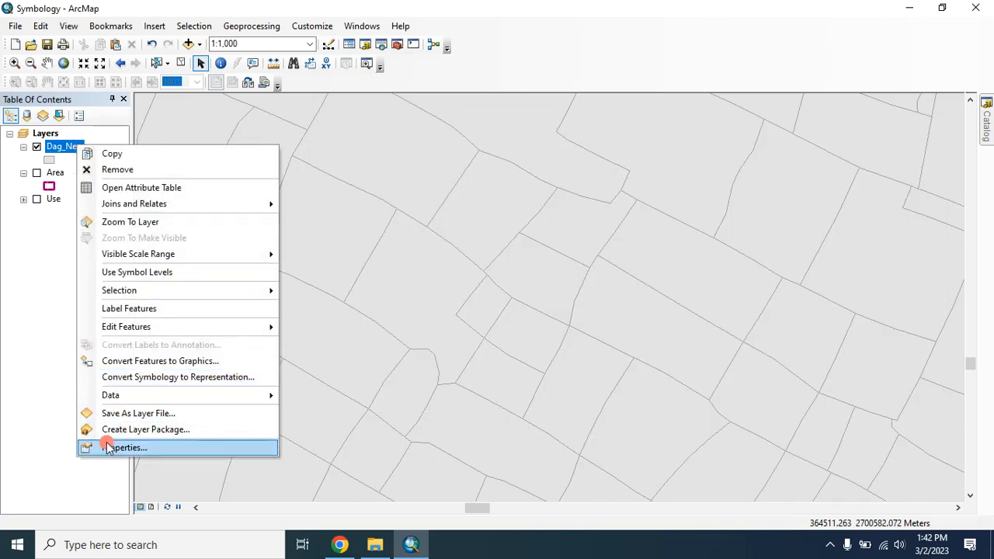
{"action": "left_click", "coordinate": [127, 448]}
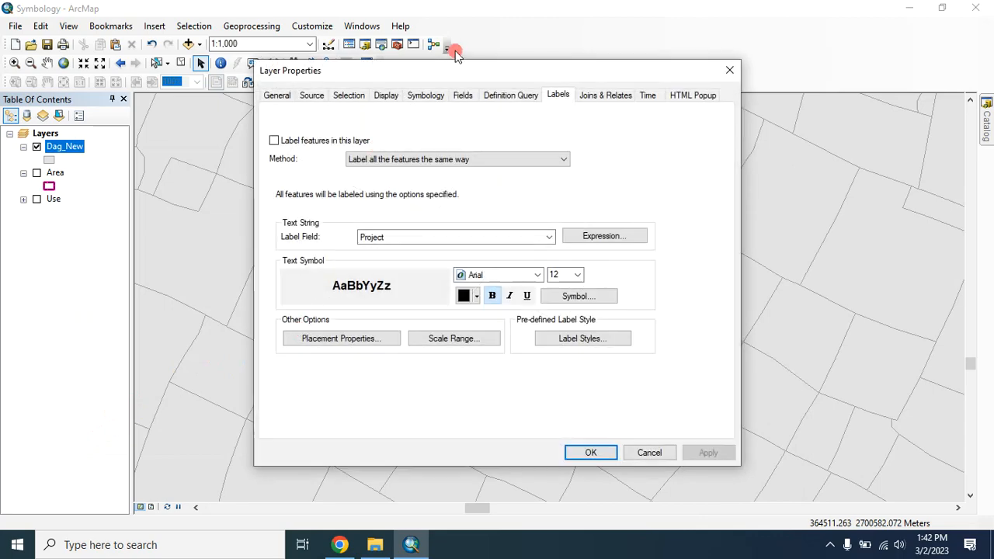
{"action": "left_click", "coordinate": [273, 140]}
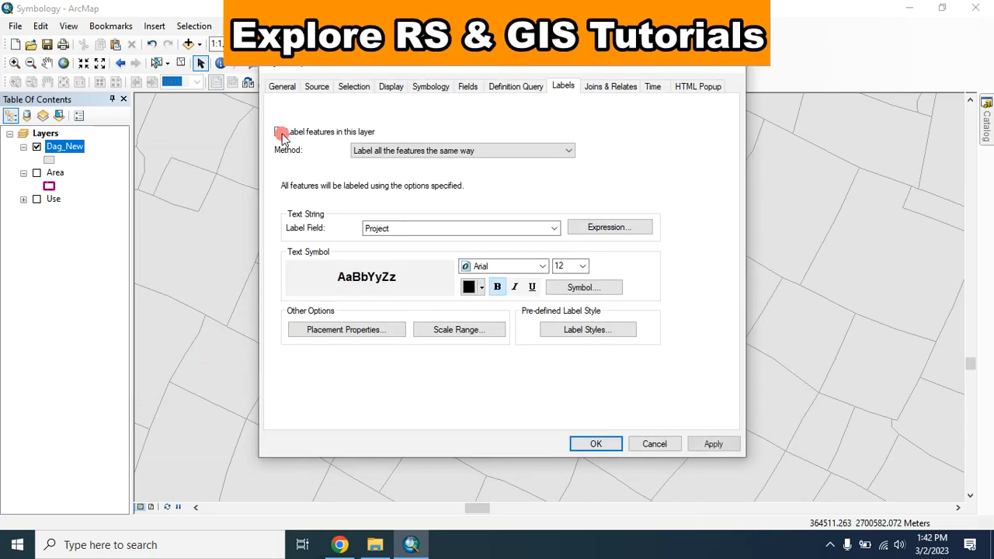
{"action": "left_click", "coordinate": [280, 130]}
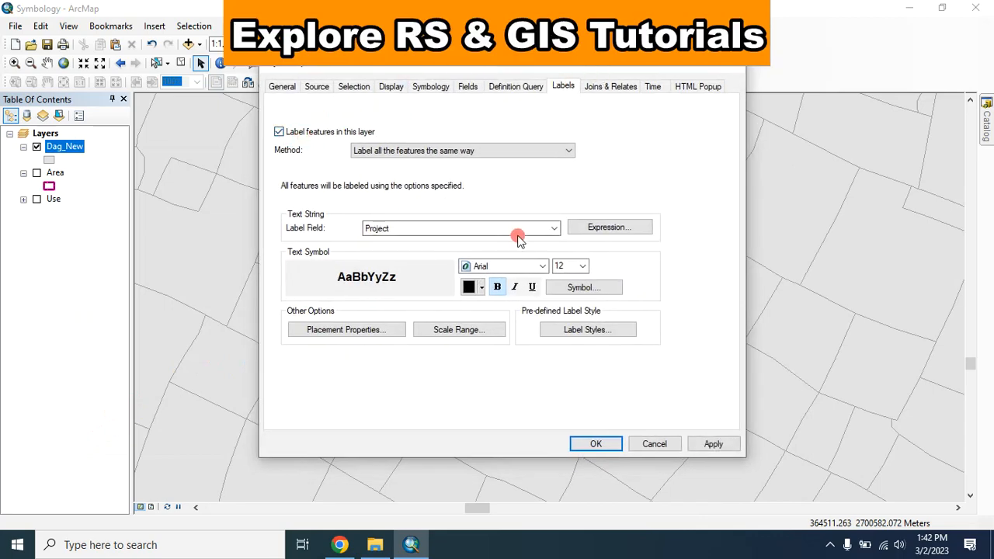
{"action": "left_click", "coordinate": [609, 226]}
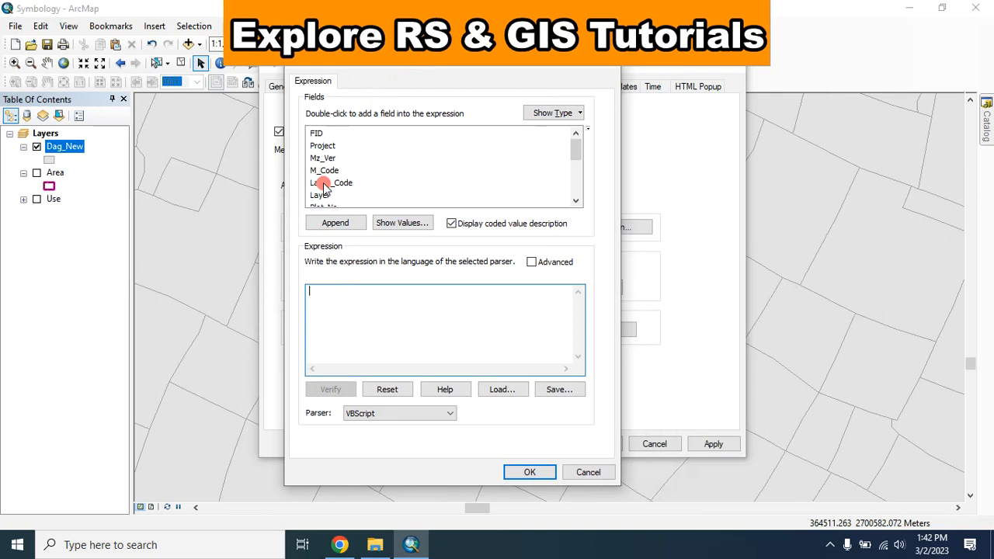
Build the expression from the JL_No and Plot_No fields and verify it
{"action": "scroll", "scroll_direction": "down", "scroll_amount": 3}
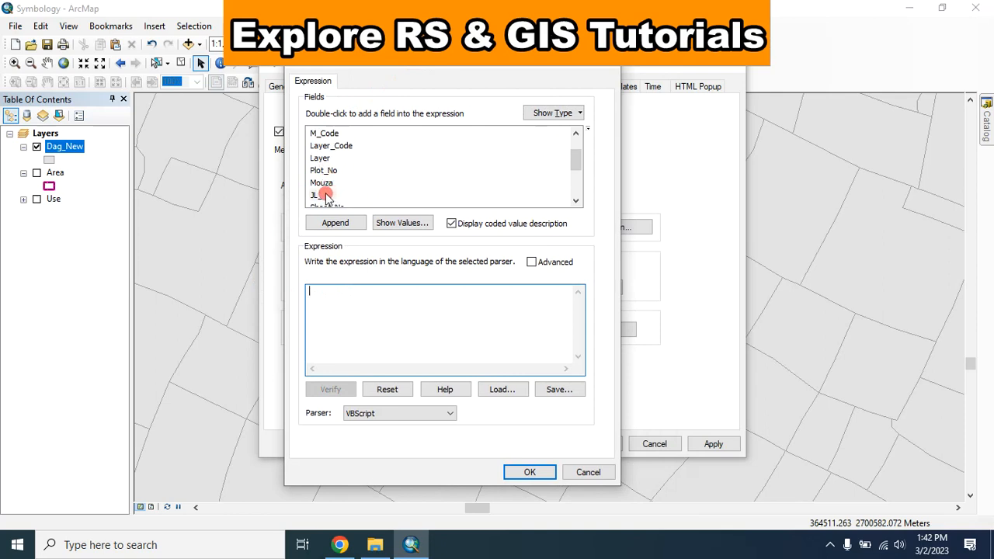
{"action": "double_click", "coordinate": [320, 195]}
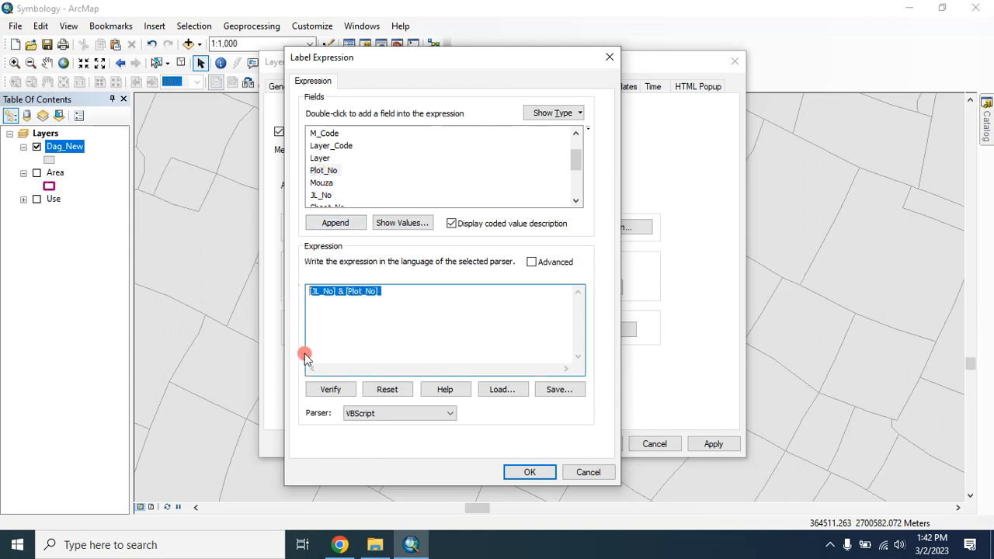
{"action": "left_click", "coordinate": [329, 389]}
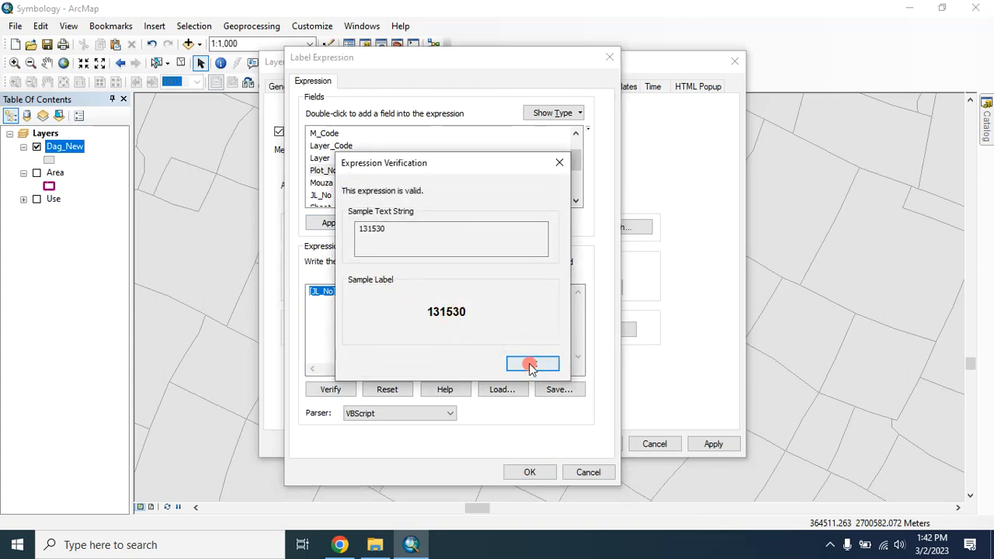
{"action": "left_click", "coordinate": [531, 364]}
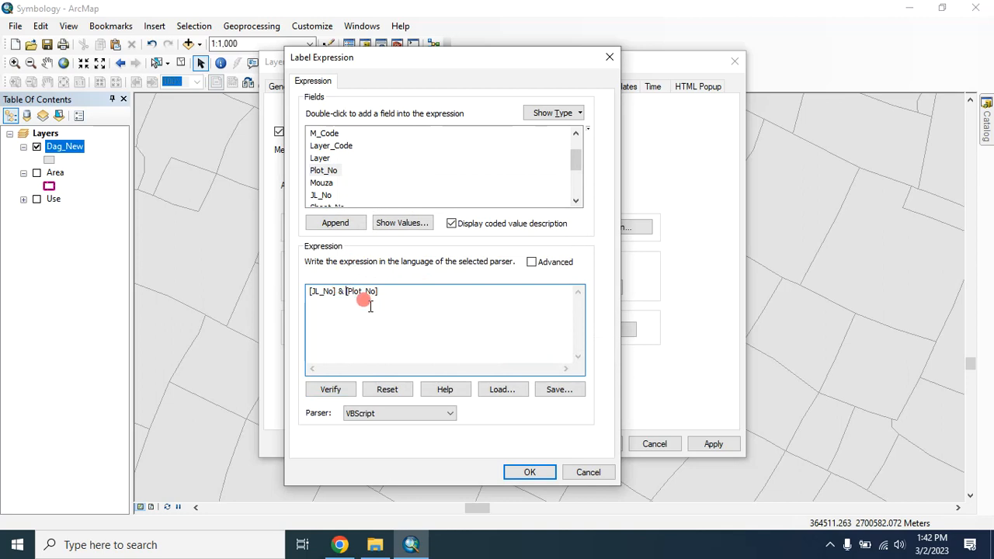
Join JL_No and Plot_No with & " " & and verify the sample label 131 530
{"action": "type", "text": "&"}
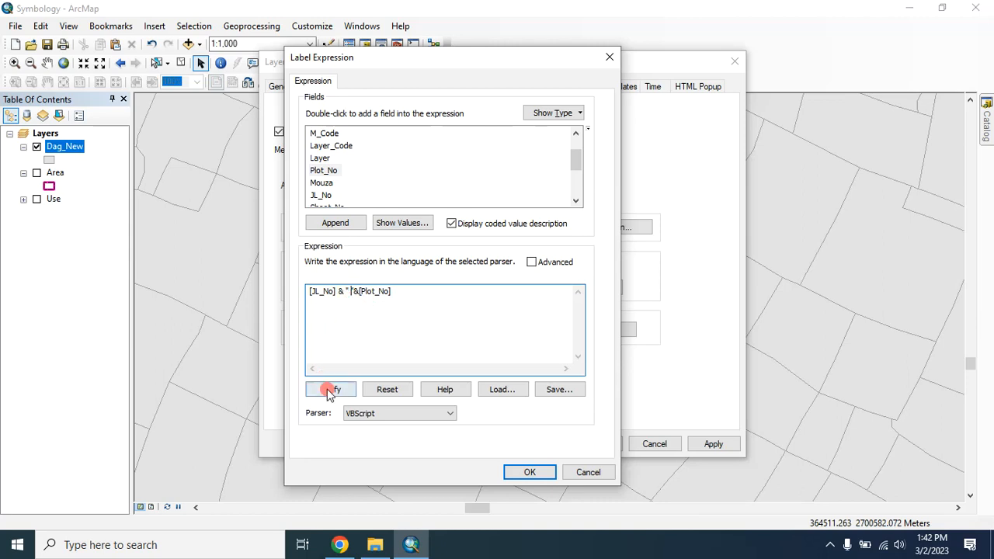
{"action": "left_click", "coordinate": [329, 388]}
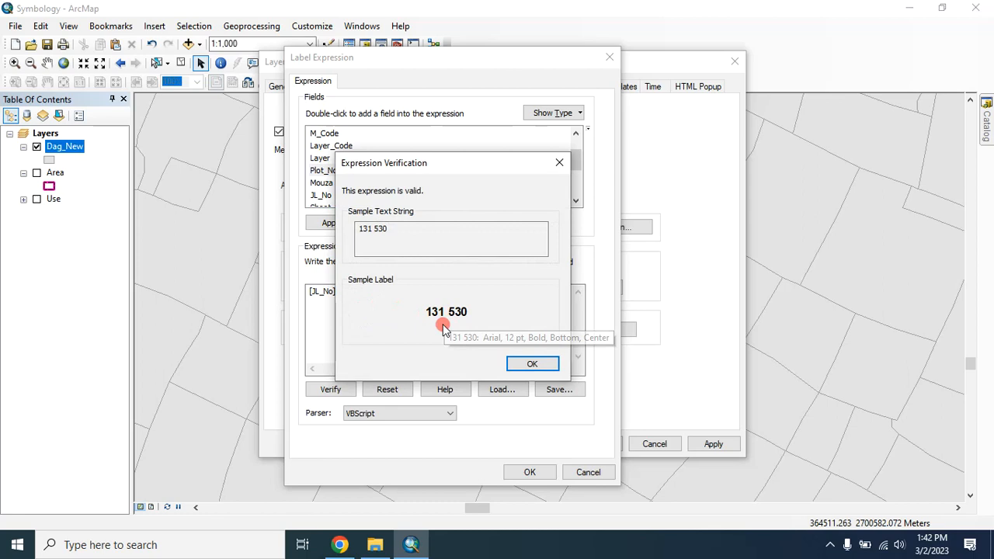
{"action": "left_click", "coordinate": [532, 364]}
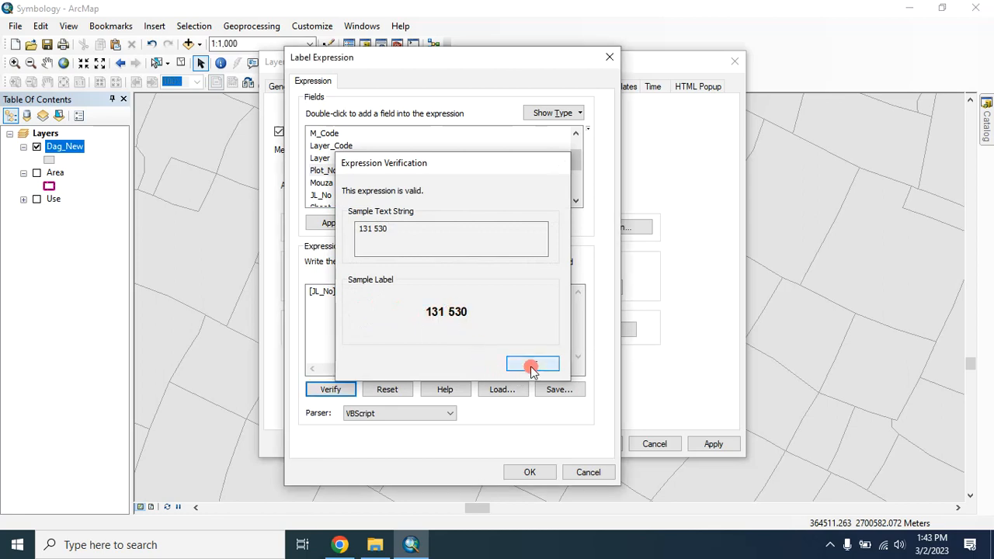
{"action": "left_click", "coordinate": [531, 364]}
{"action": "type", "text": "\""}
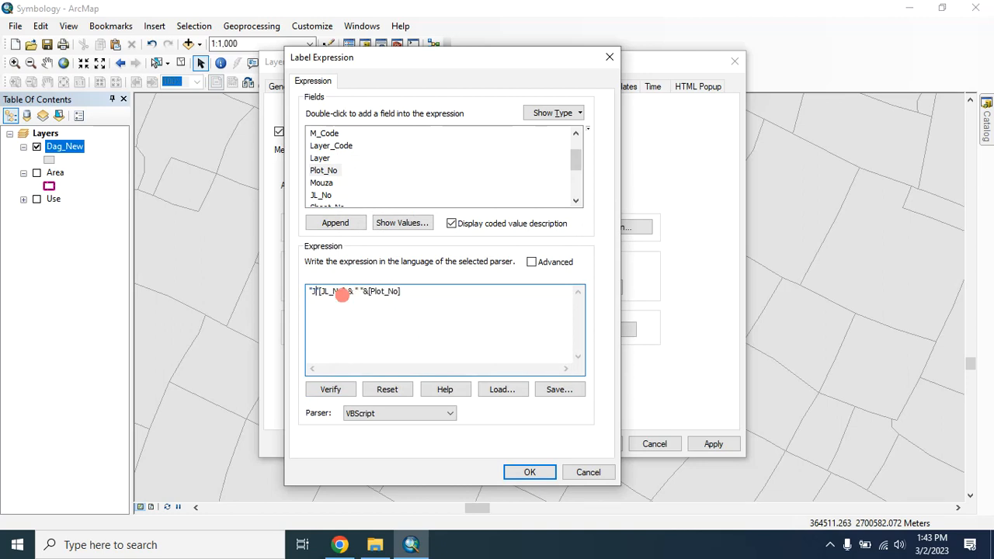
Prefix the expression with "JL No: ", fix the missing &, and verify sample 'JL No: 131 530'
{"action": "type", "text": "JL No:"}
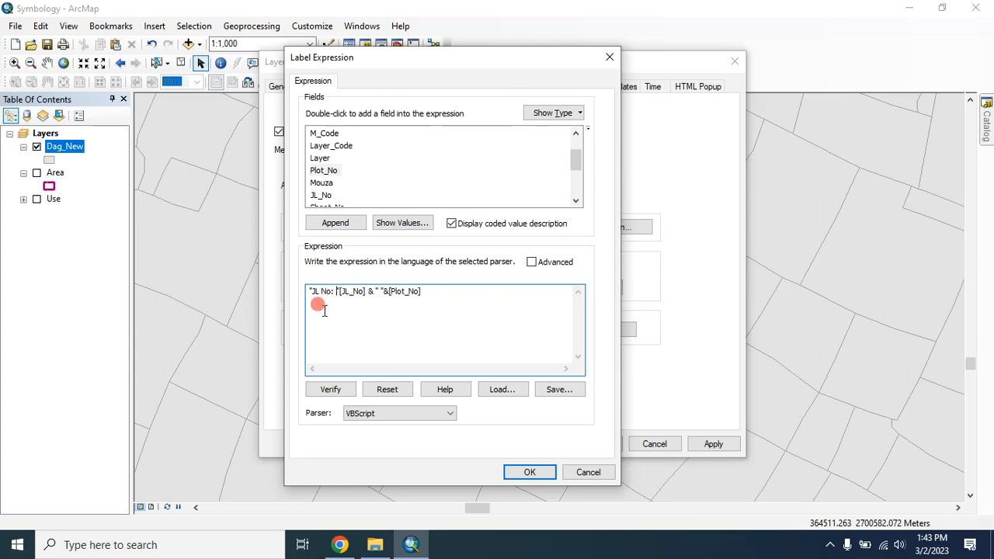
{"action": "left_click", "coordinate": [329, 388]}
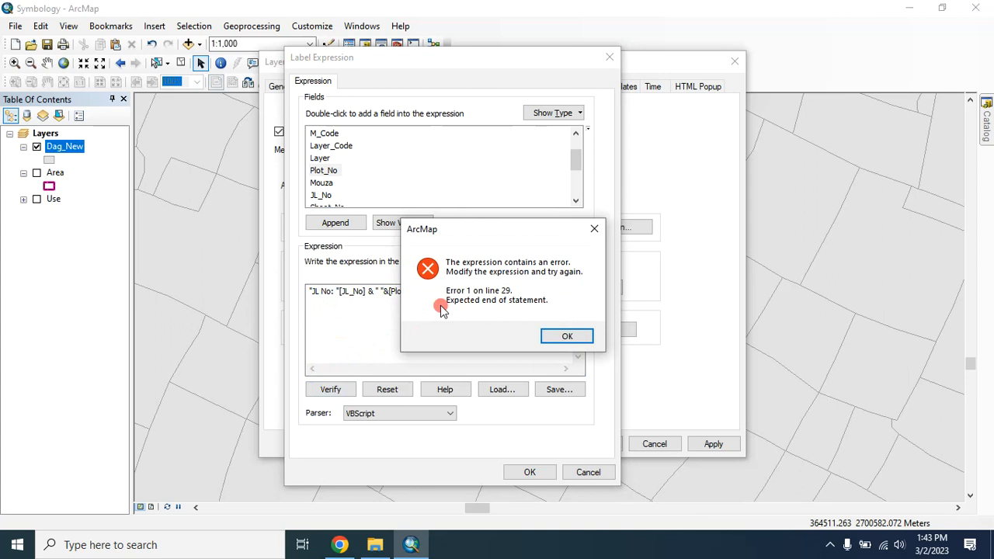
{"action": "left_click", "coordinate": [567, 335]}
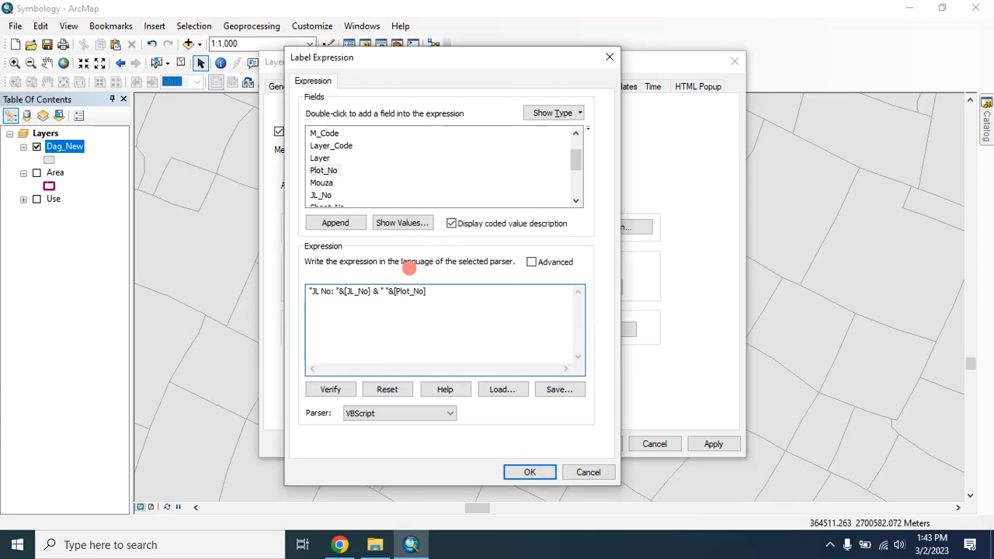
{"action": "left_click", "coordinate": [330, 388]}
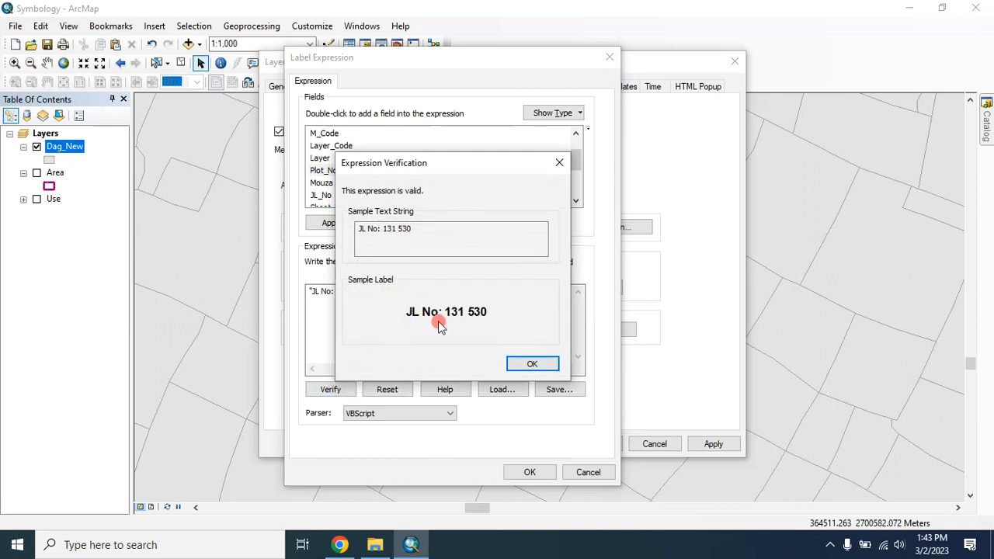
{"action": "left_click", "coordinate": [531, 363]}
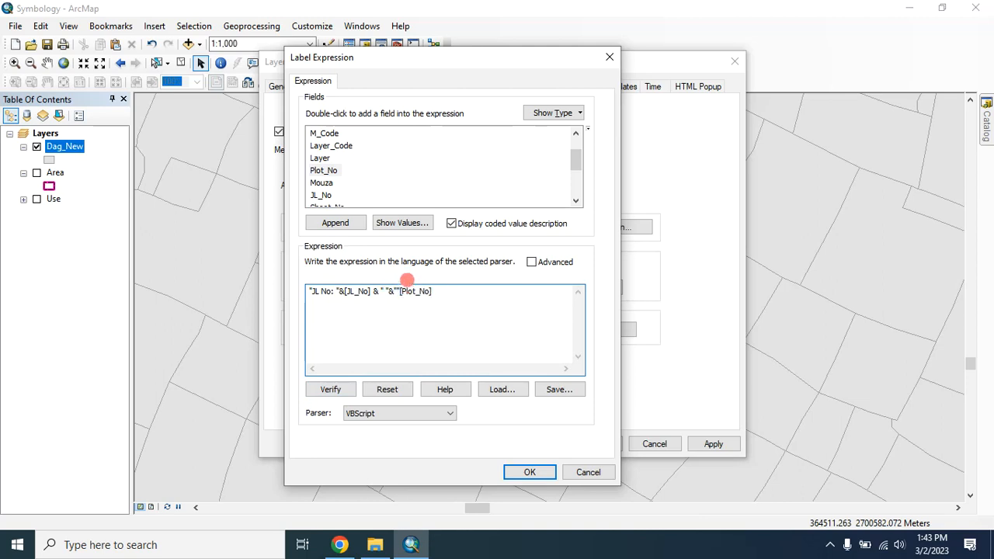
Add a "Plot No: " prefix before Plot_No and verify the single-line label
{"action": "type", "text": "Plot No:"}
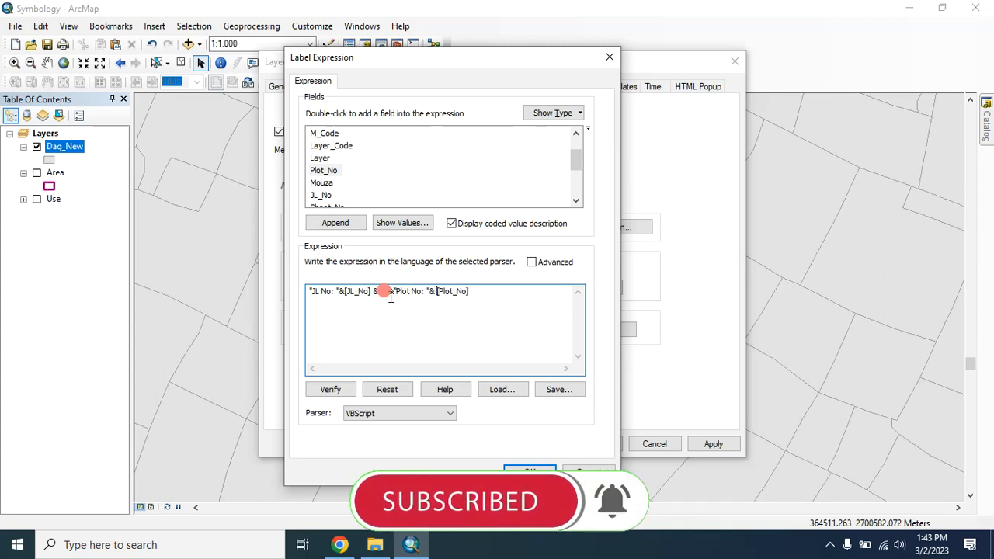
{"action": "left_click", "coordinate": [329, 388]}
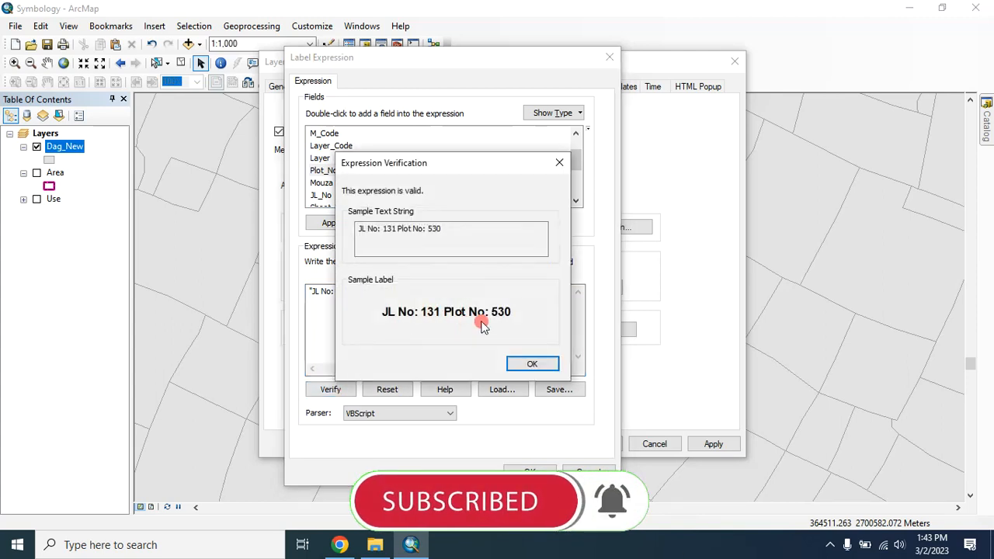
{"action": "left_click", "coordinate": [531, 364]}
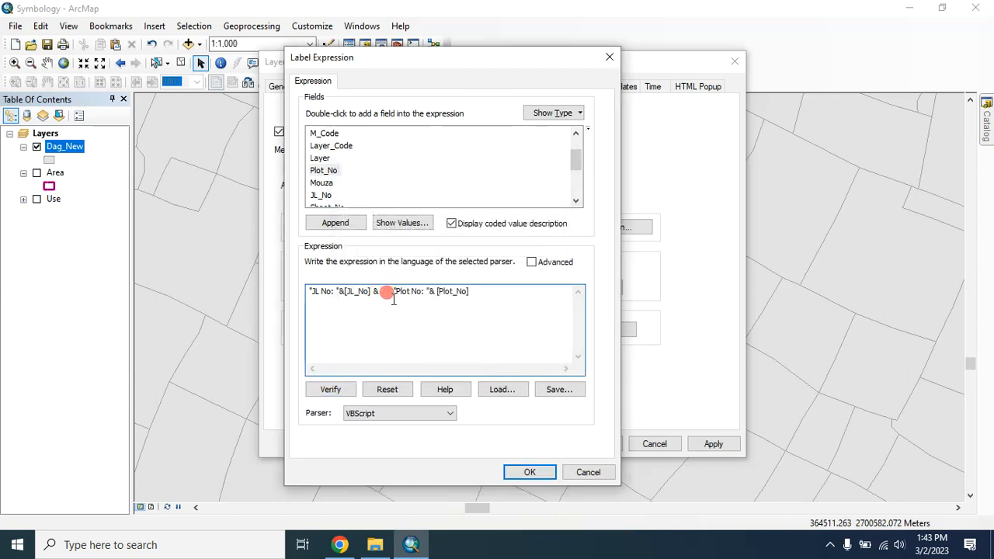
{"action": "left_click", "coordinate": [329, 389]}
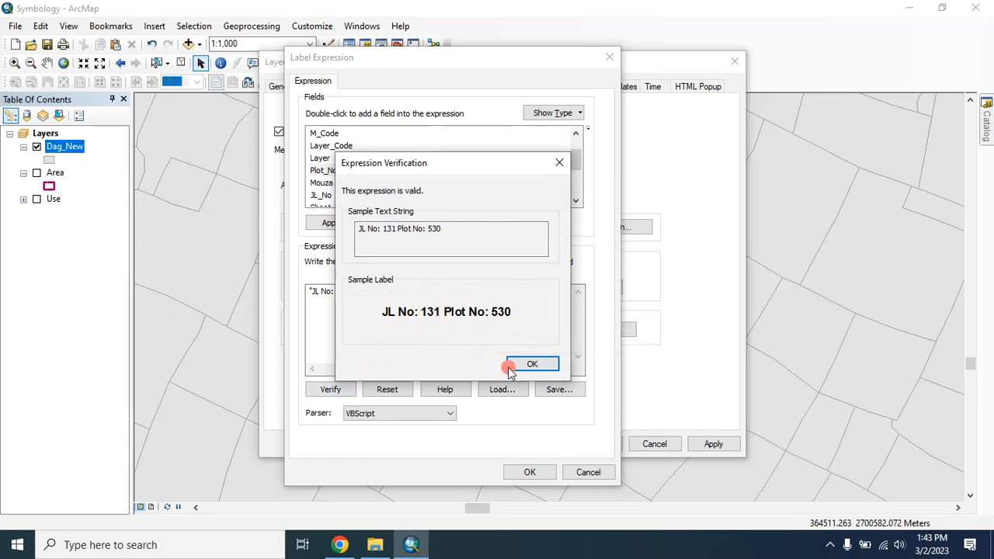
{"action": "left_click", "coordinate": [531, 364]}
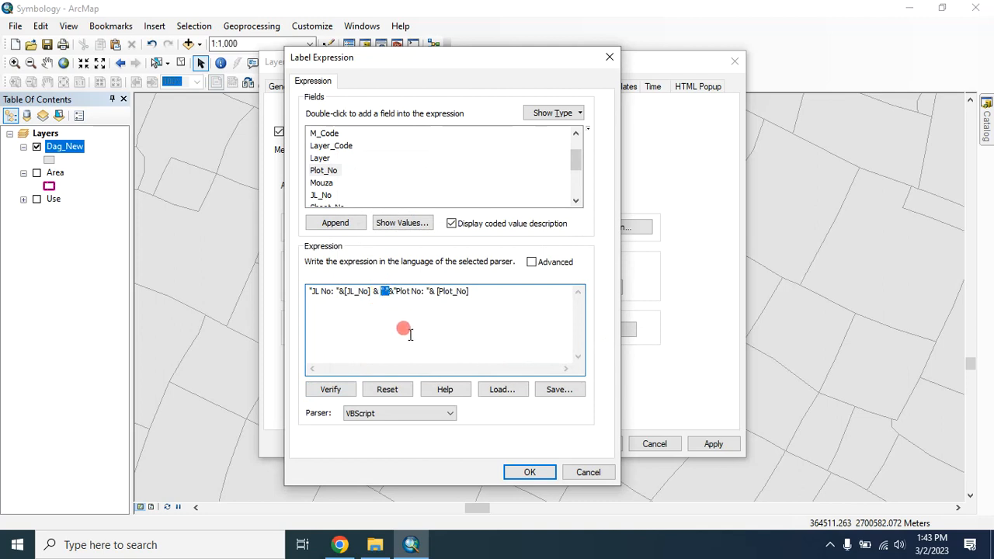
Insert & vbNewLine & so Plot No sits on a second line, and verify the two-line label
{"action": "type", "text": "vbNewLine"}
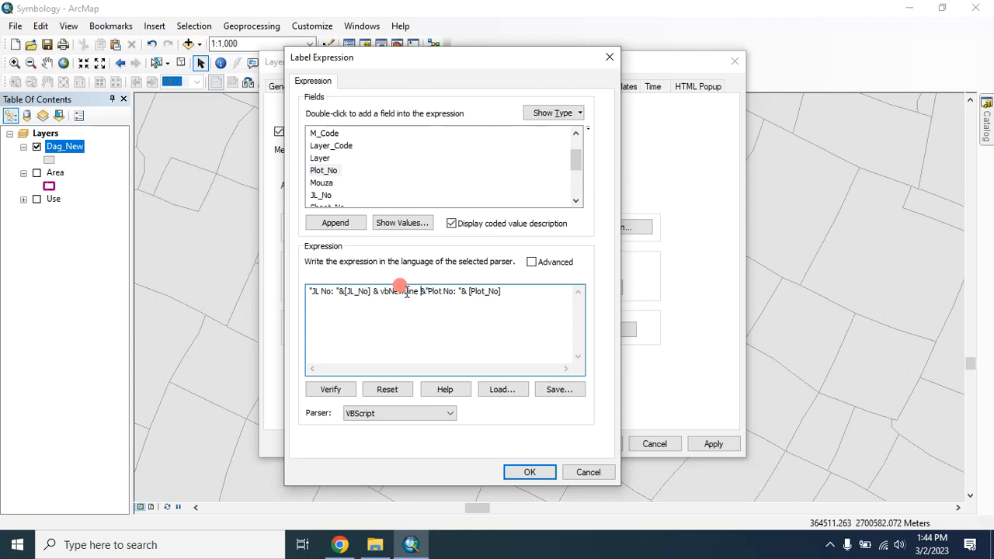
{"action": "left_click", "coordinate": [329, 389]}
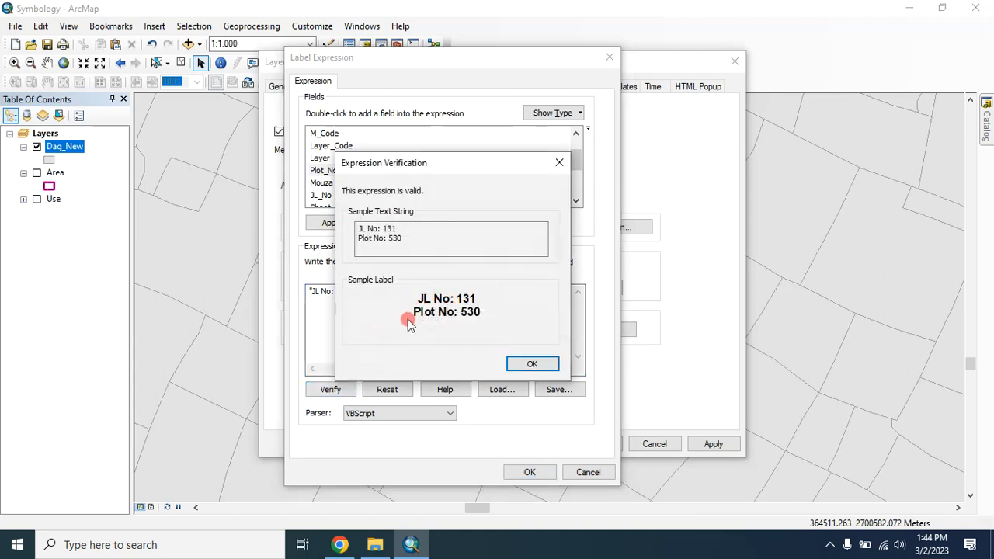
{"action": "mouse_move", "coordinate": [488, 309]}
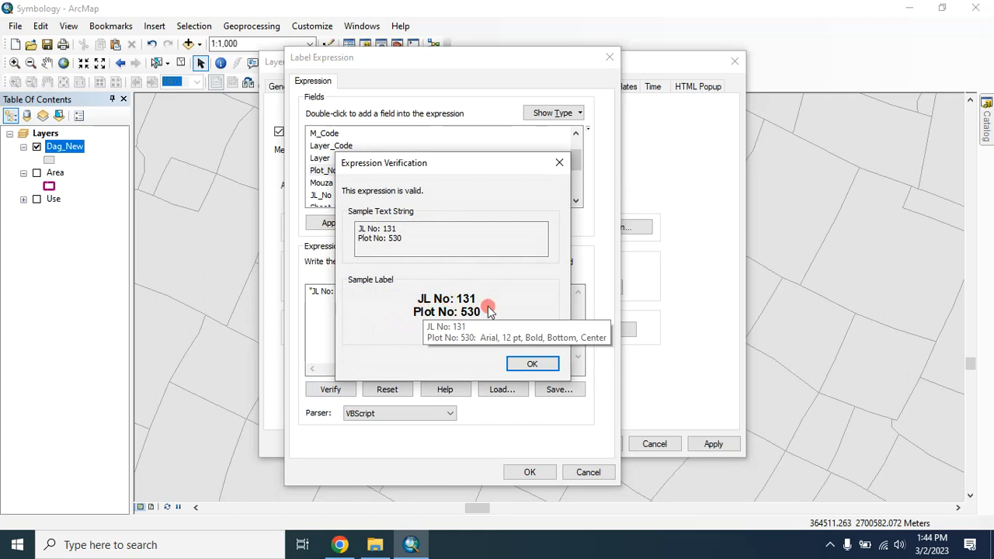
{"action": "left_click", "coordinate": [531, 363]}
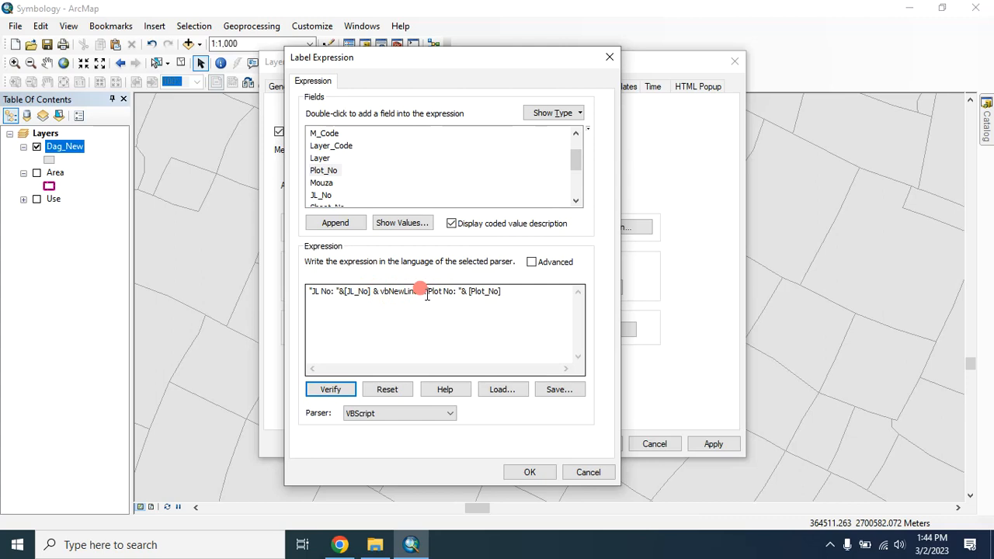
{"action": "left_click_drag", "start_coordinate": [422, 292], "coordinate": [503, 292]}
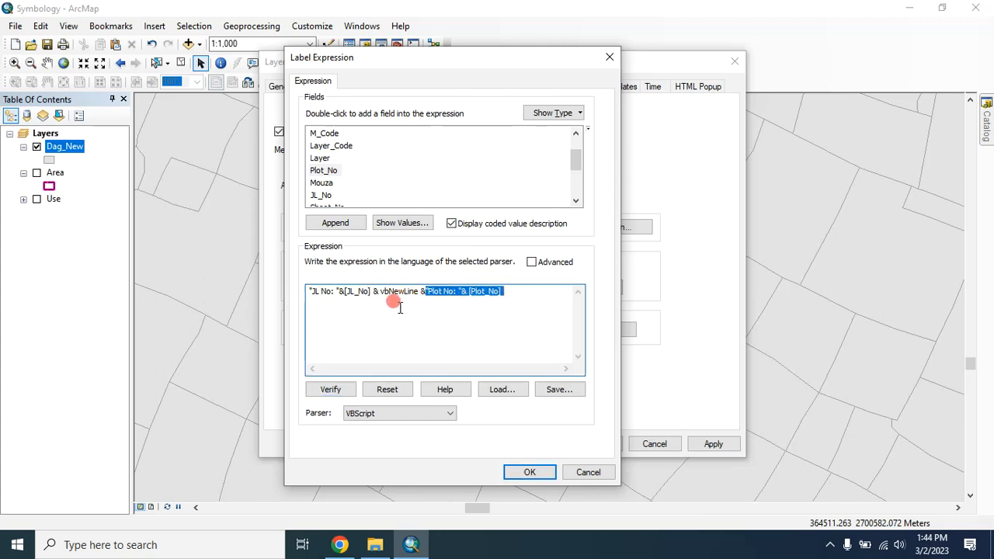
{"action": "left_click", "coordinate": [329, 389]}
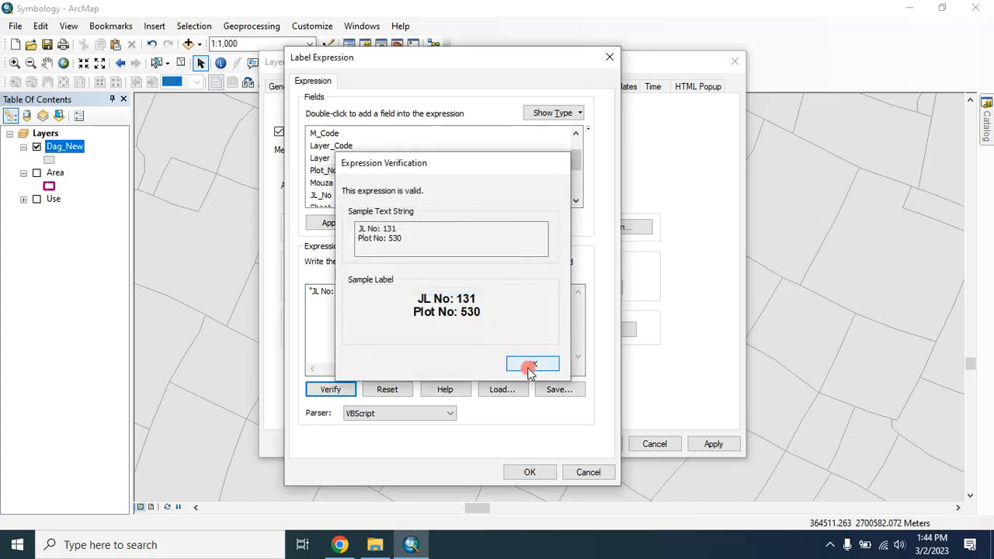
{"action": "left_click", "coordinate": [531, 363]}
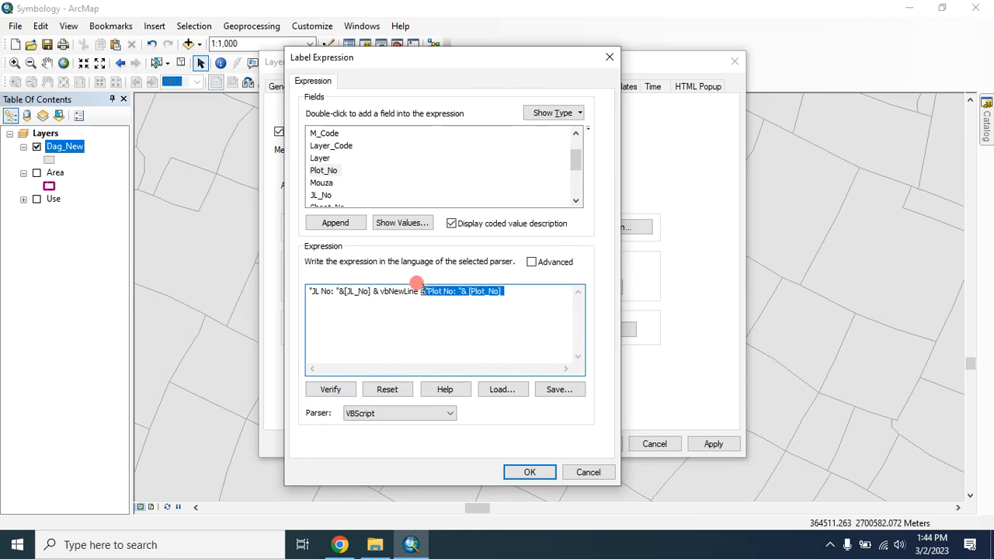
Wrap the Plot No part in a <CLR Green = '255'> colour tag and preview the green line
{"action": "left_click", "coordinate": [439, 292]}
{"action": "type", "text": " \"<CLR G"}
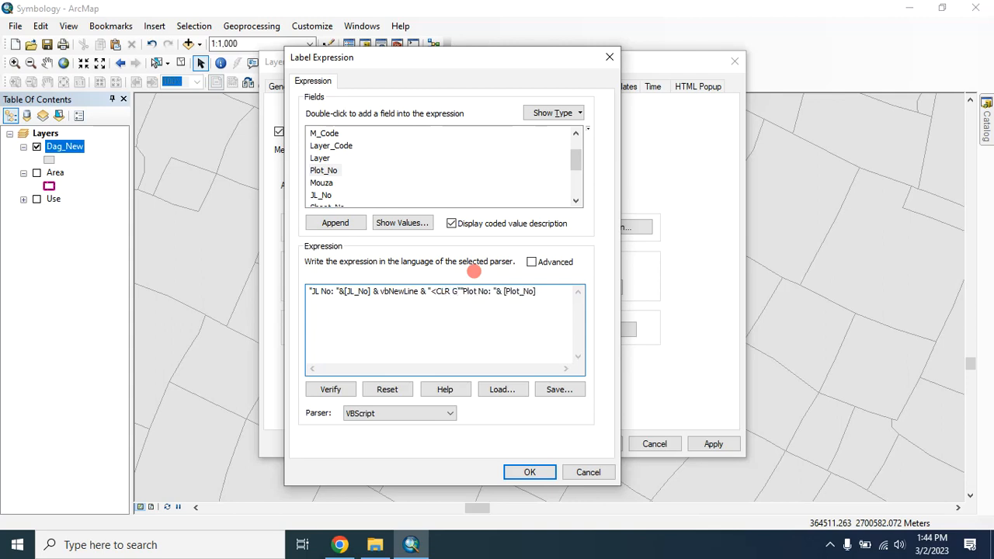
{"action": "type", "text": "reen"}
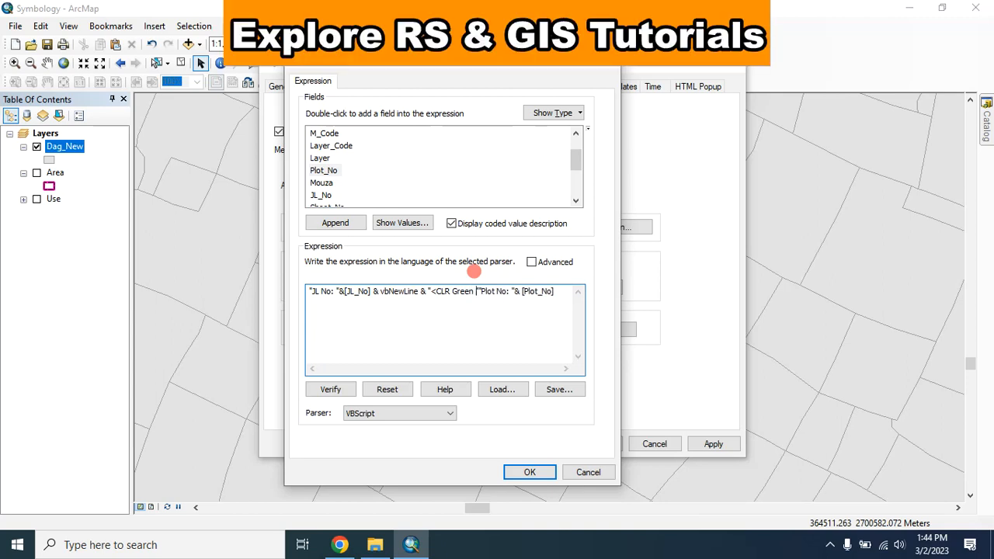
{"action": "type", "text": "= 2"}
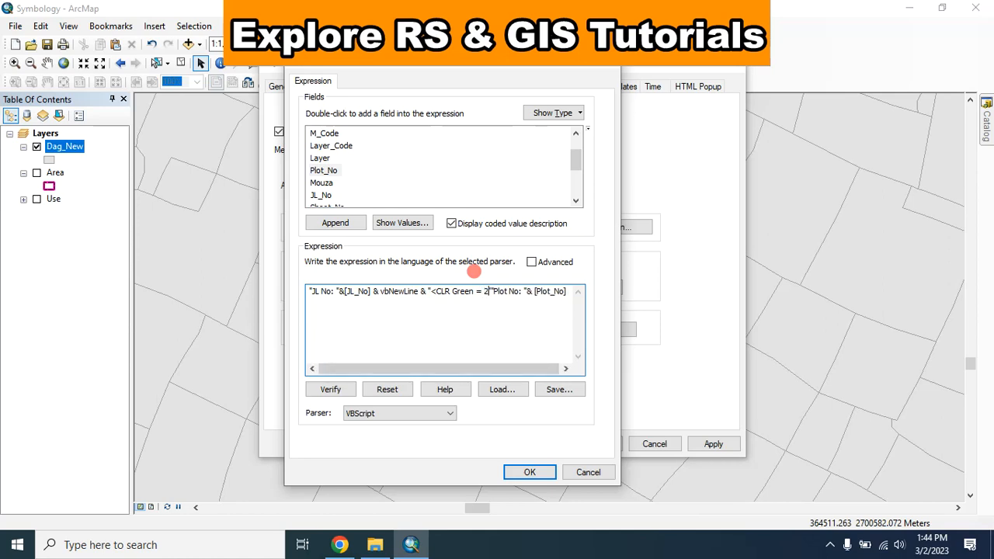
{"action": "type", "text": "55'>\"&"}
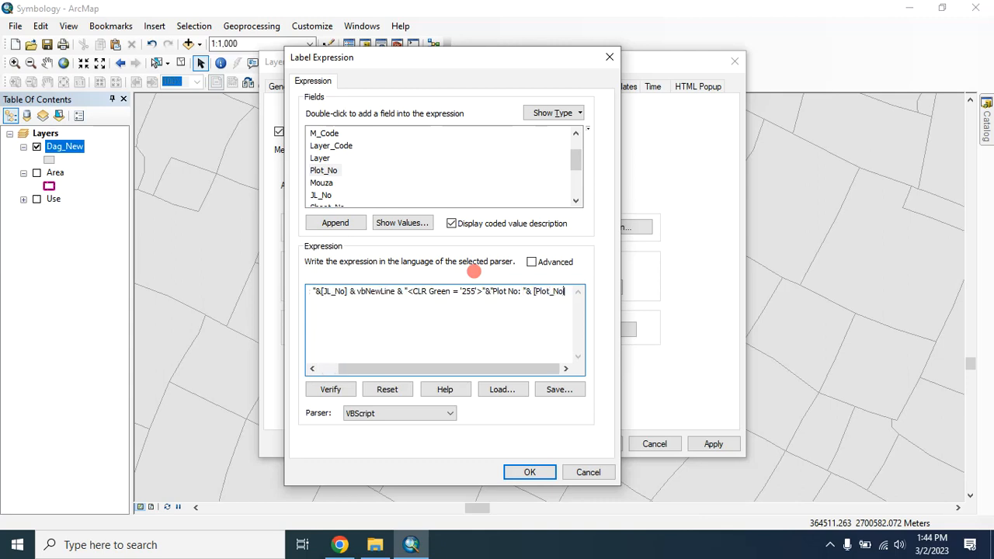
{"action": "type", "text": "]&\""}
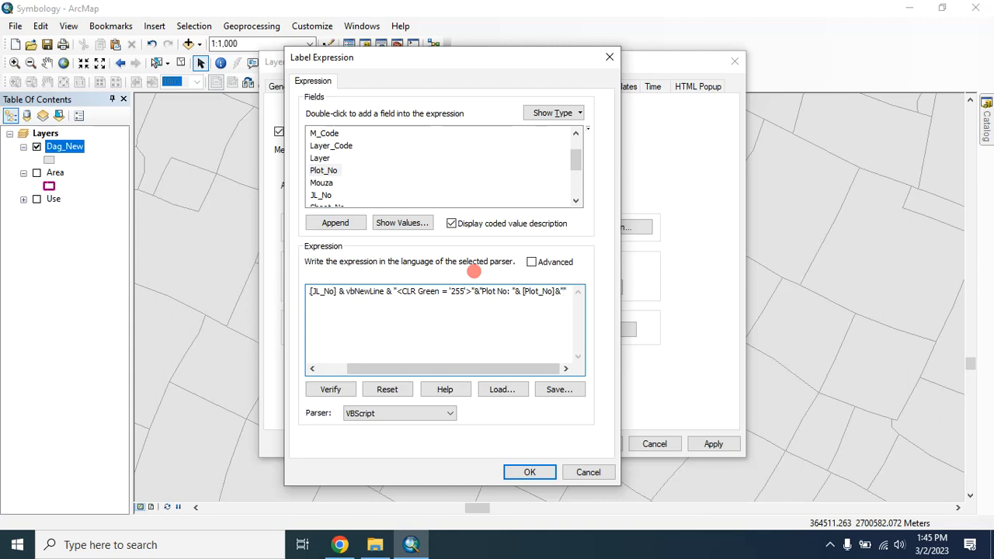
{"action": "type", "text": "<>"}
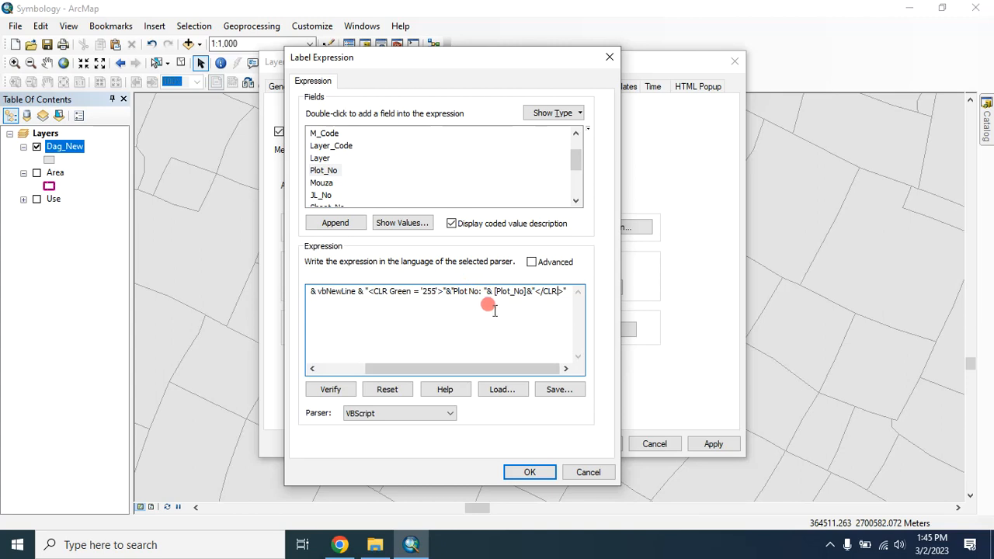
{"action": "left_click", "coordinate": [330, 388]}
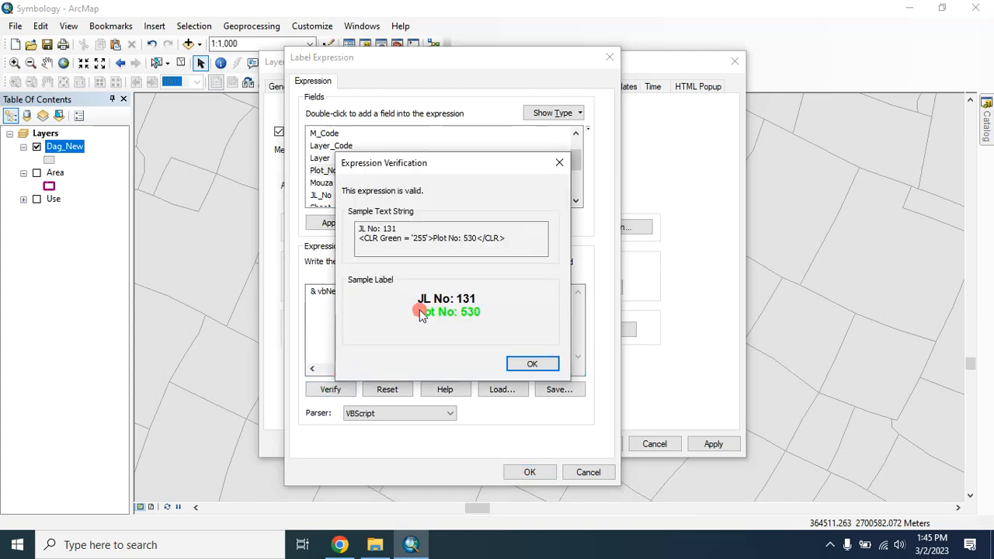
{"action": "mouse_move", "coordinate": [418, 314]}
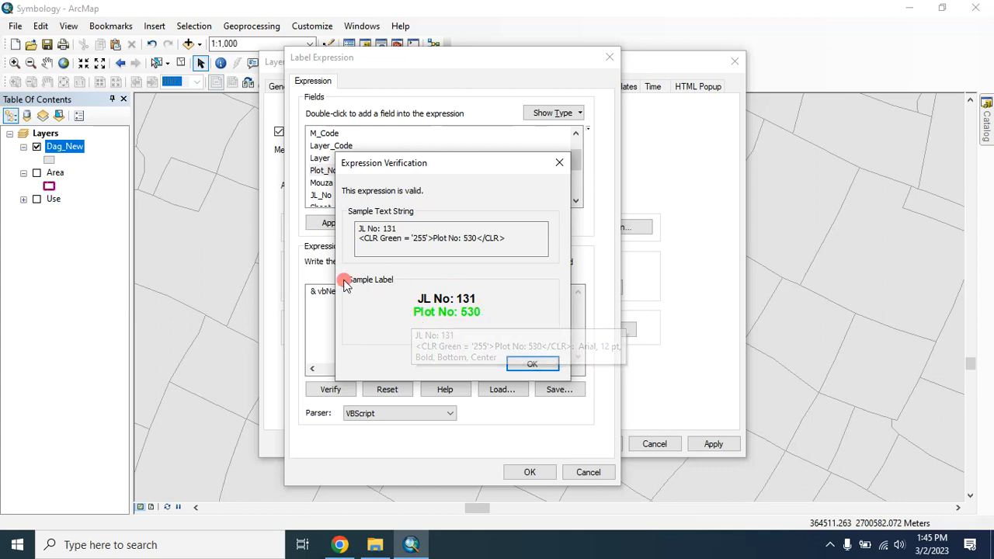
{"action": "left_click", "coordinate": [531, 363]}
{"action": "type", "text": "R"}
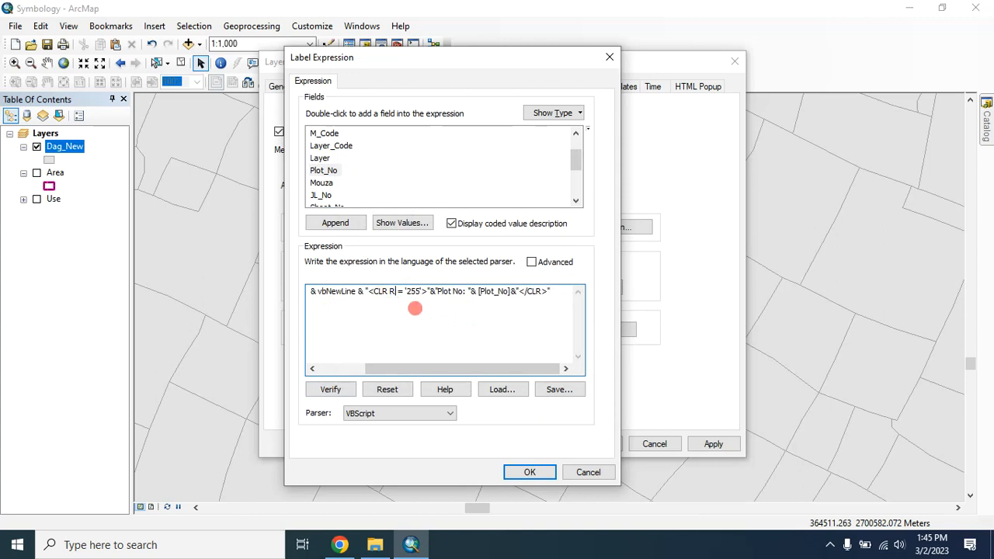
Change the colour tag to <CLR Red = '255'> and verify the red Plot No line
{"action": "left_click", "coordinate": [329, 389]}
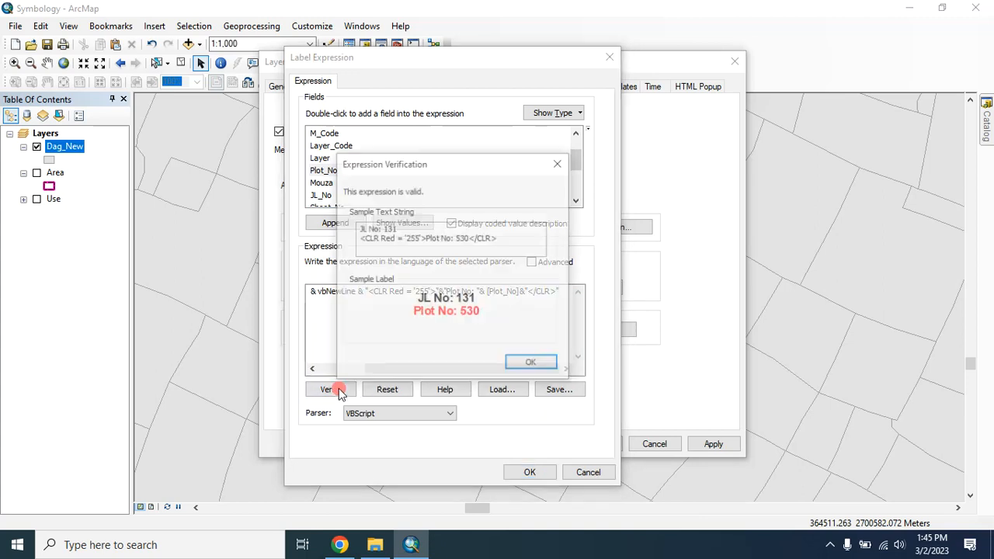
{"action": "left_click", "coordinate": [531, 362]}
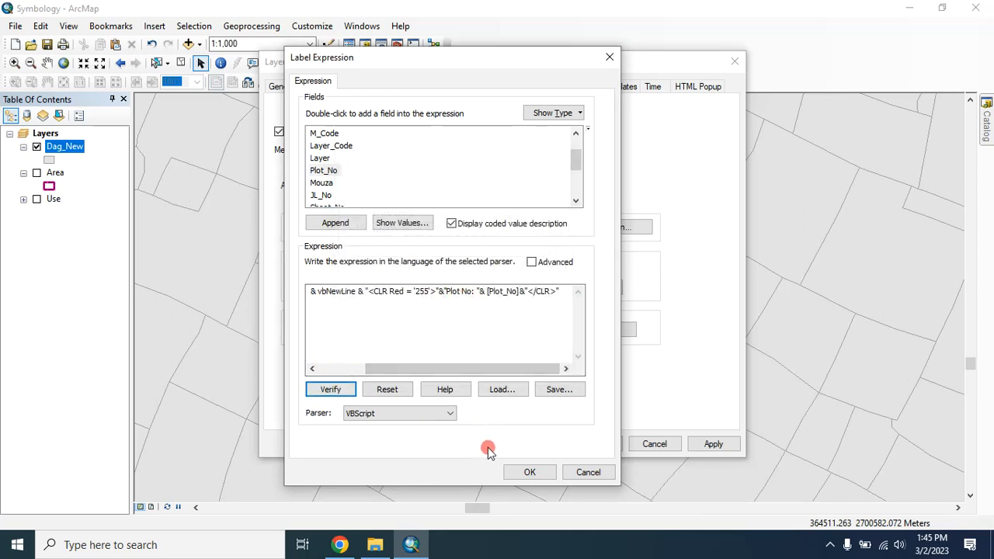
Apply the expression and set the label text to bold 10 pt Arial
{"action": "left_click", "coordinate": [529, 473]}
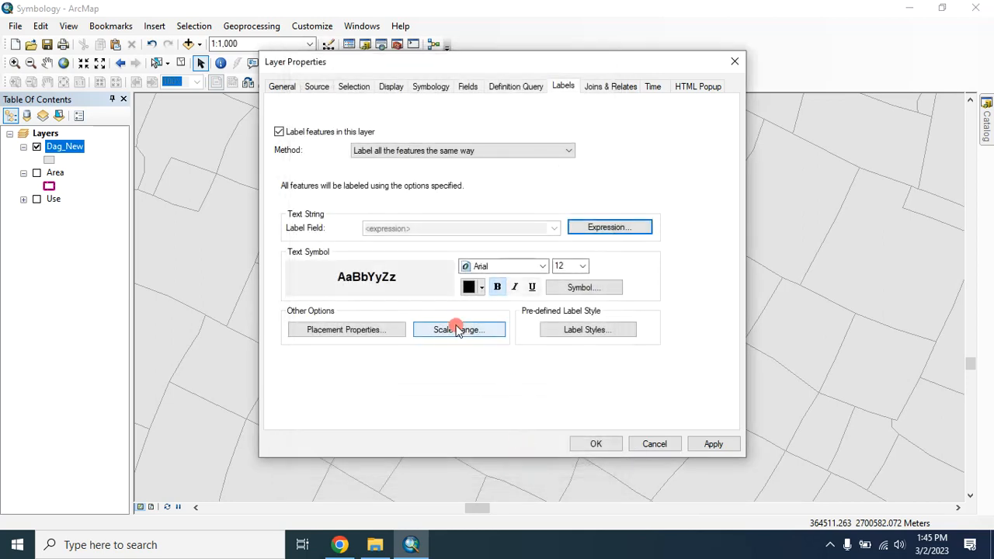
{"action": "left_click", "coordinate": [711, 444]}
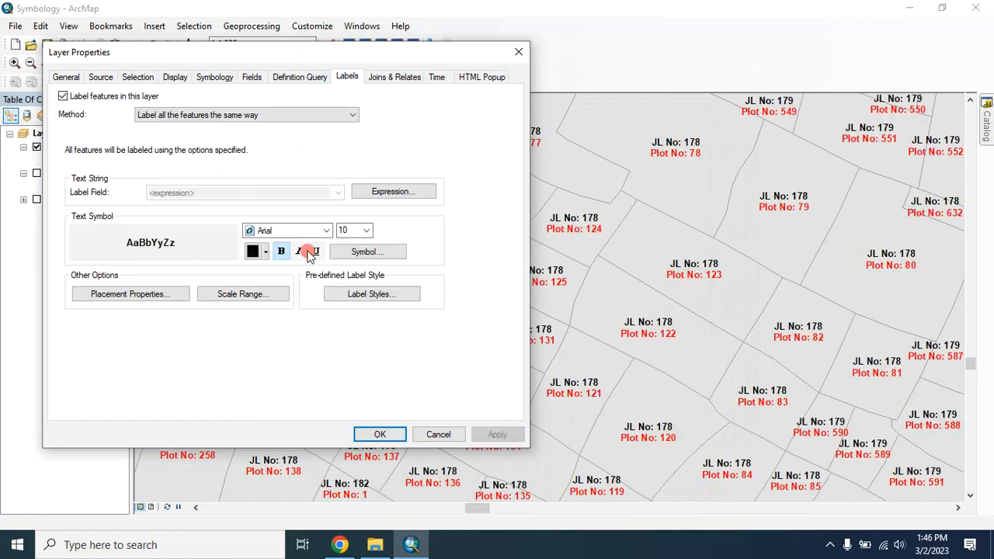
{"action": "left_click", "coordinate": [367, 252]}
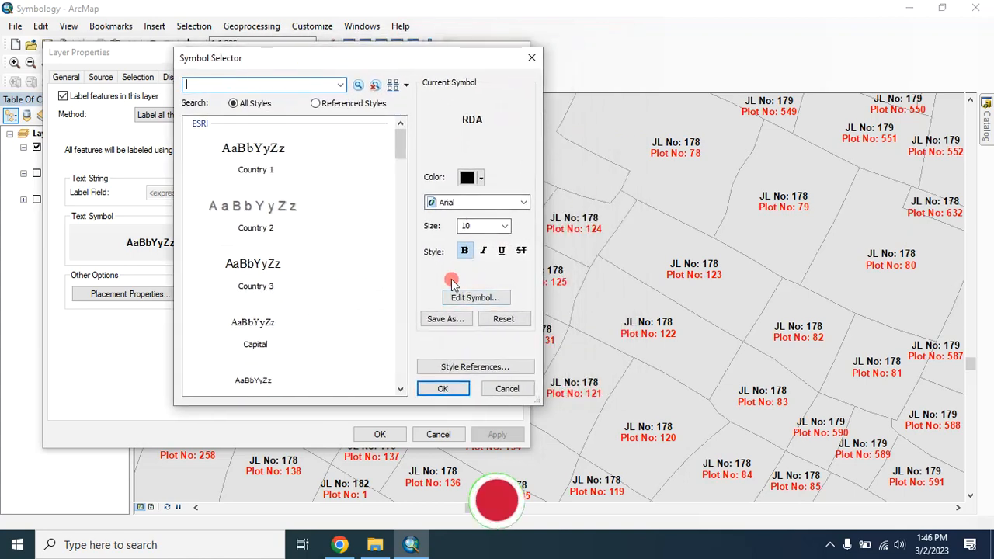
{"action": "left_click", "coordinate": [475, 298]}
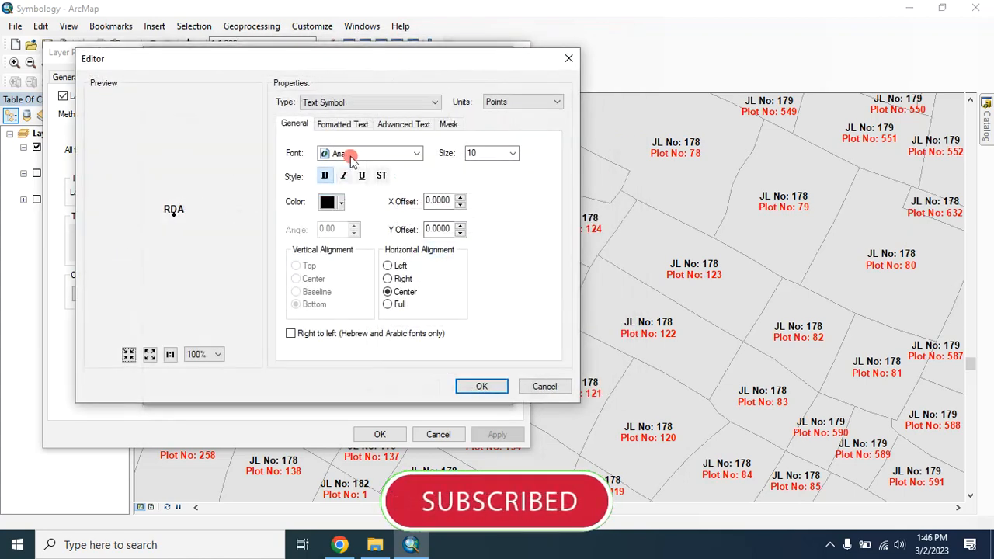
Give the label text symbol a Halo mask and confirm it
{"action": "left_click", "coordinate": [447, 125]}
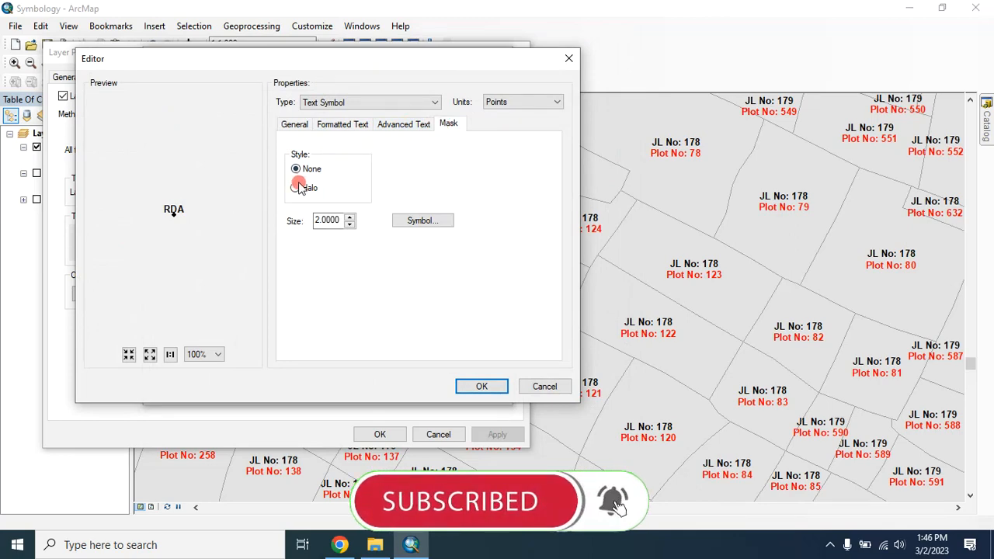
{"action": "left_click", "coordinate": [295, 186]}
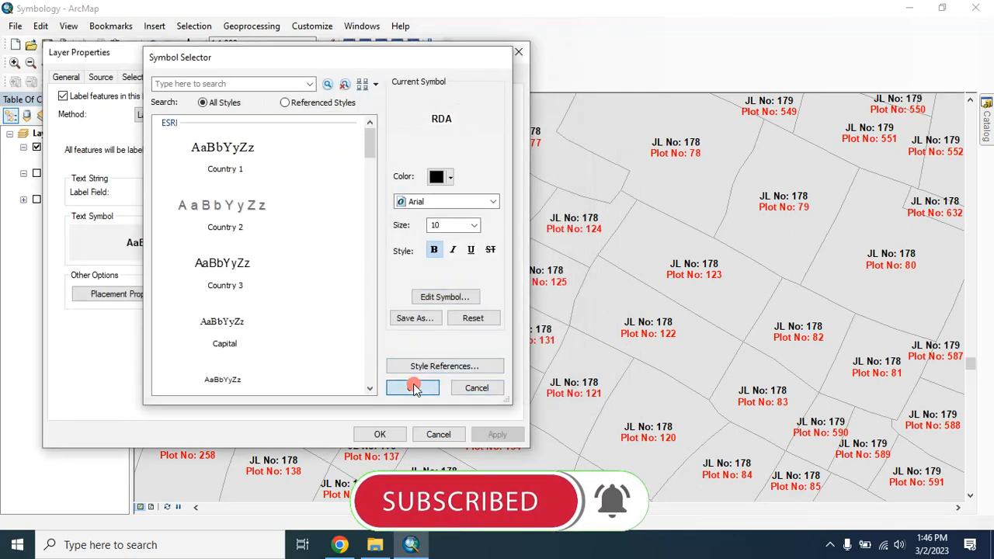
{"action": "left_click", "coordinate": [413, 389]}
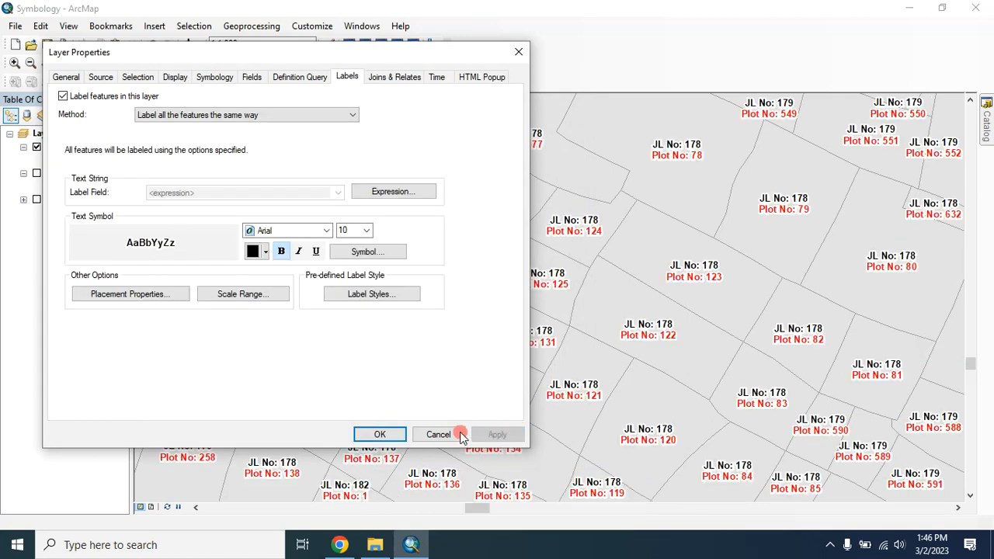
Close Layer Properties and pan the map to view the two-line JL No / Plot No labels
{"action": "left_click", "coordinate": [438, 435]}
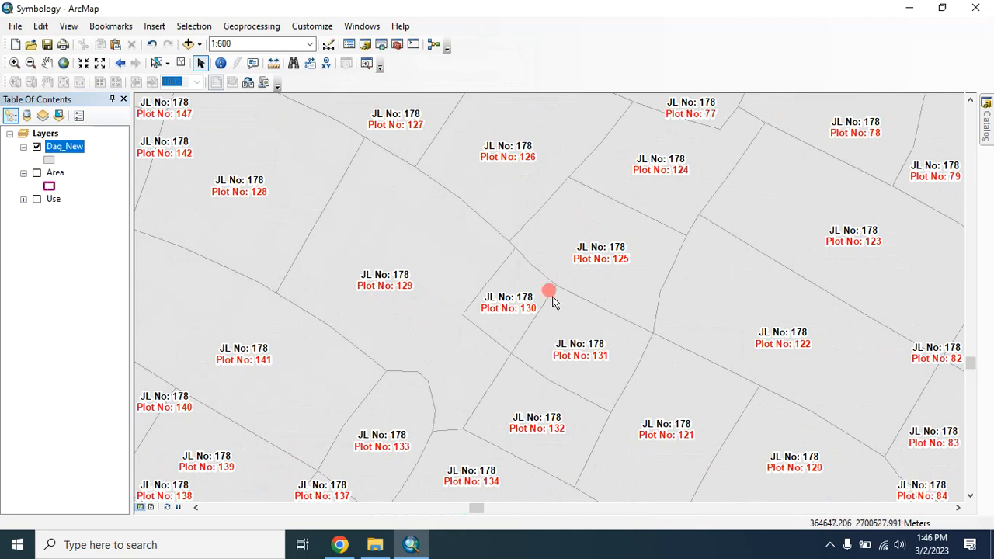
{"action": "left_click_drag", "start_coordinate": [550, 292], "coordinate": [365, 247]}
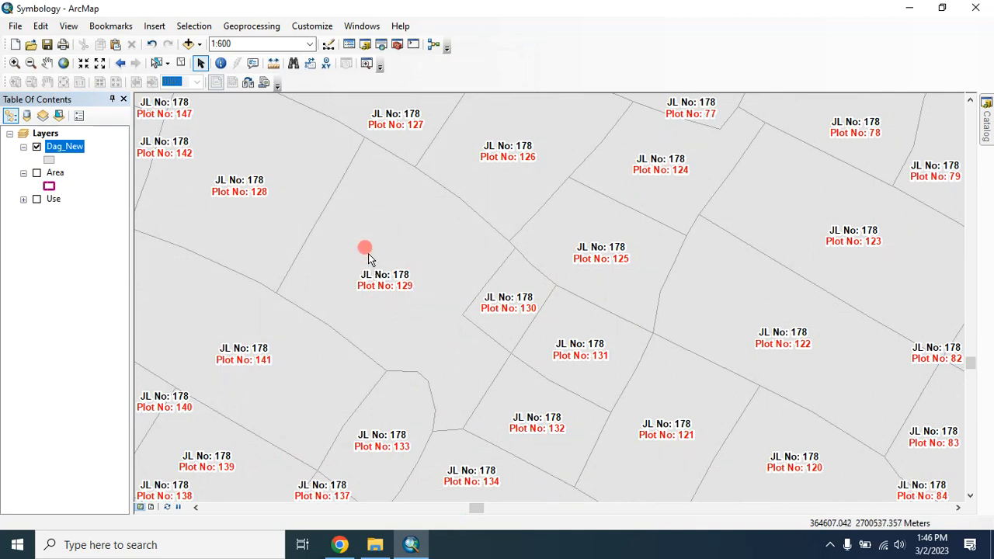